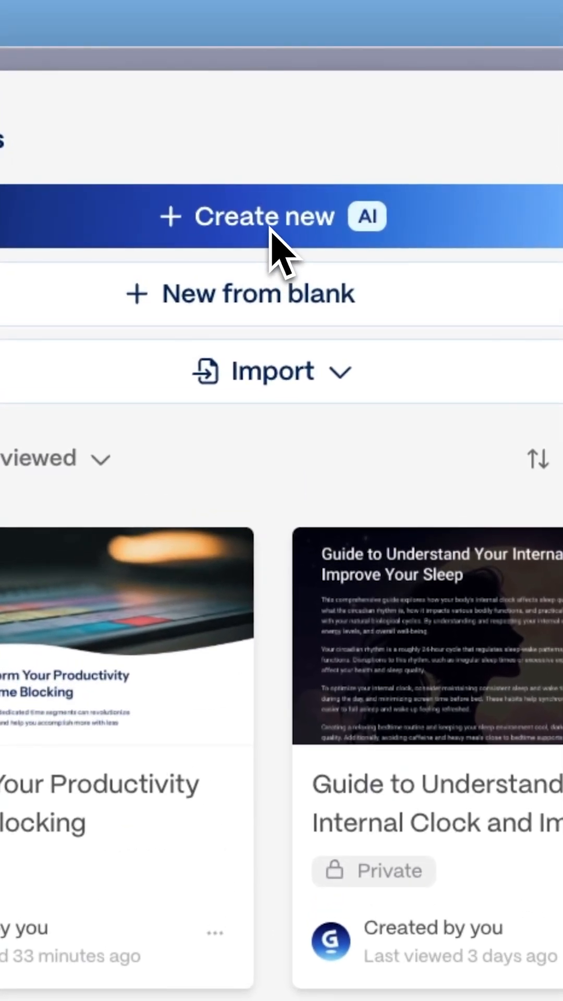
Start a new AI-generated gamma for the brand storytelling carousel.
click(262, 216)
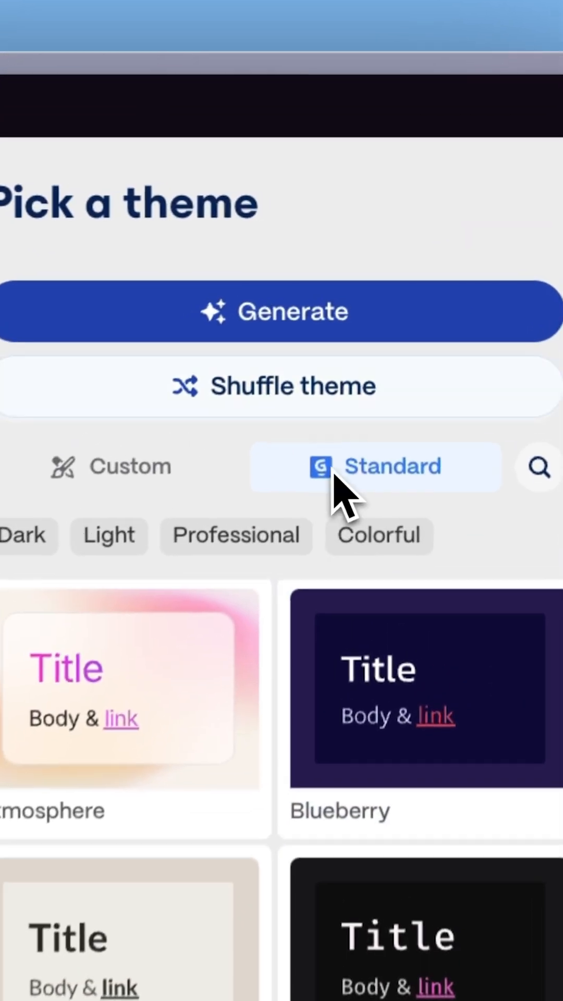
Generate the carousel in a dark neon purple Standard theme and post it to LinkedIn.
click(281, 310)
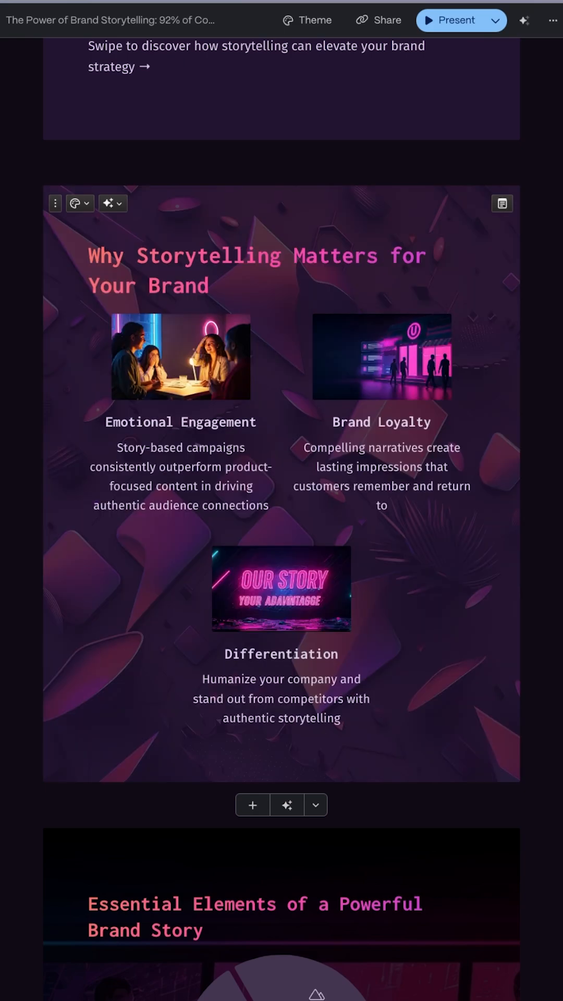
click(259, 298)
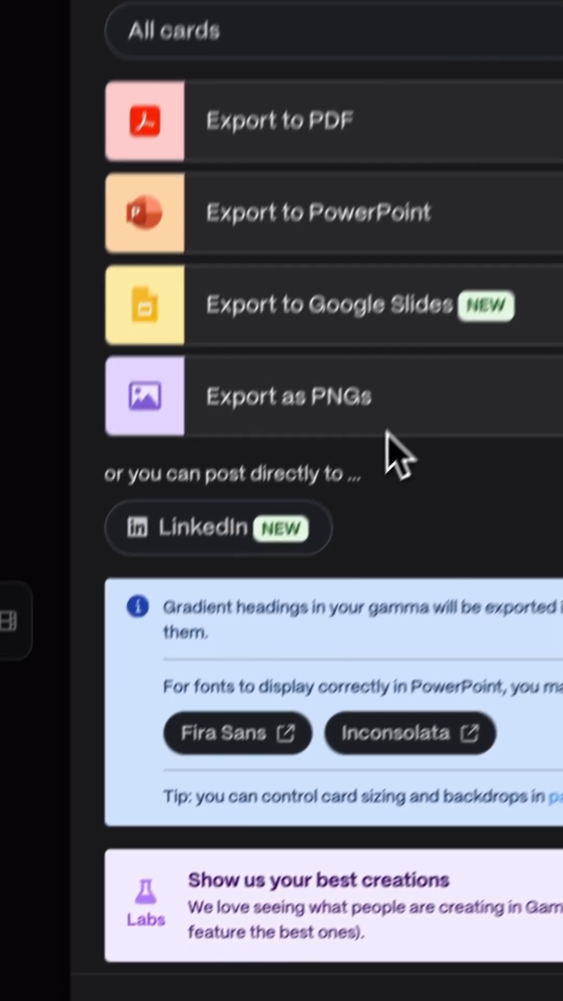
click(217, 527)
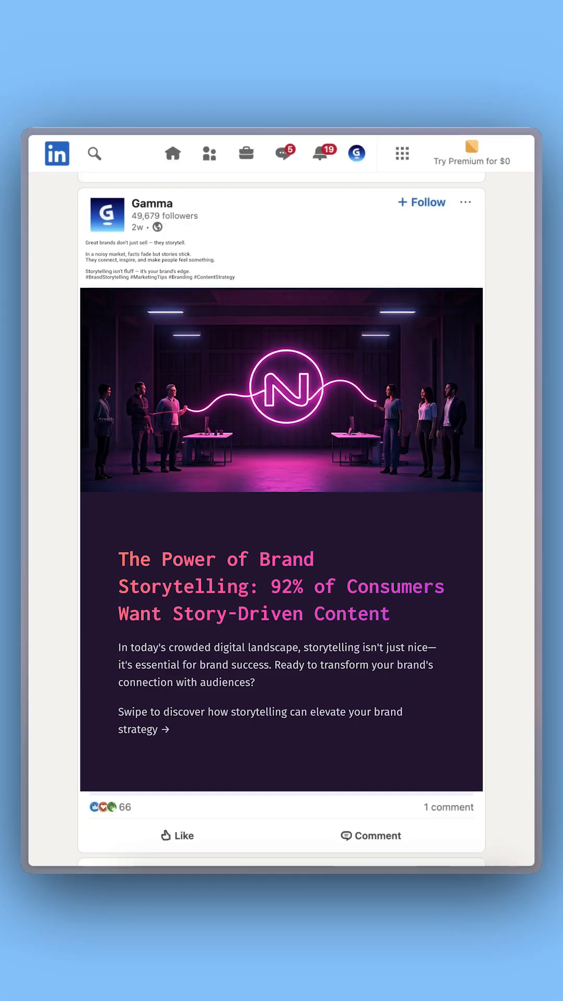